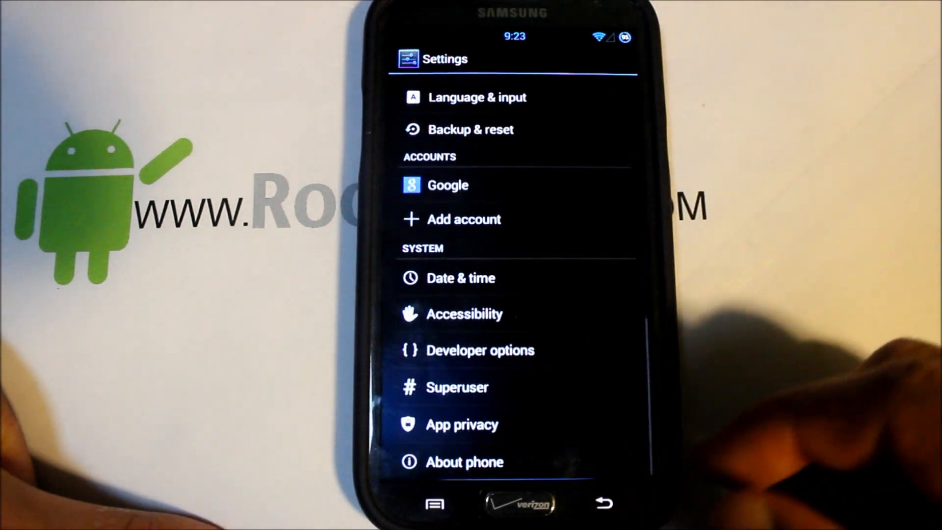
Open About phone and scroll through model, Android 4.3, kernel, Carbon version, build number and SELinux status
left_click(464, 461)
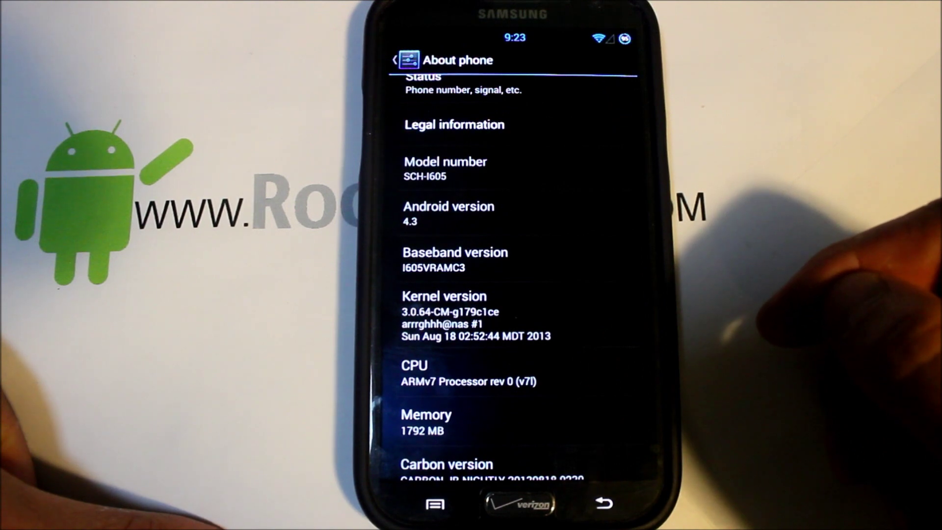
scroll("down", 3)
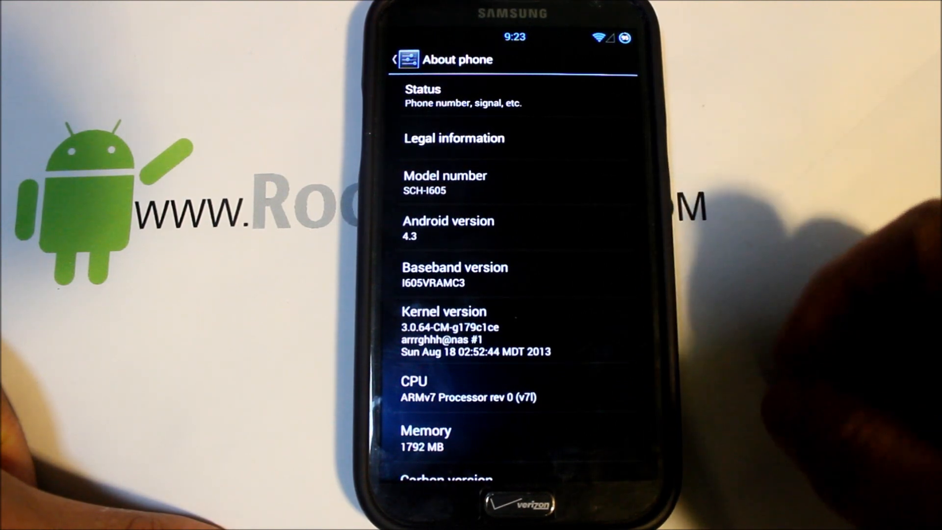
scroll("down", 3)
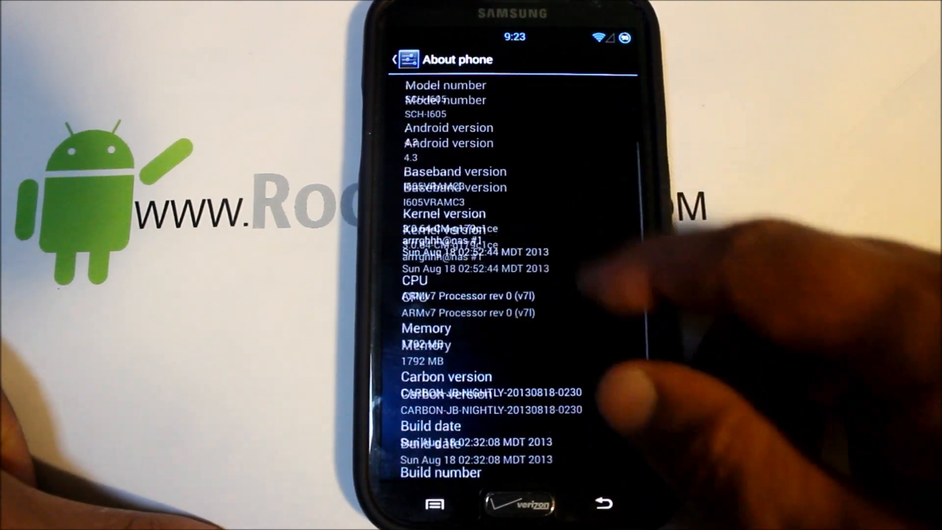
scroll("down", 3)
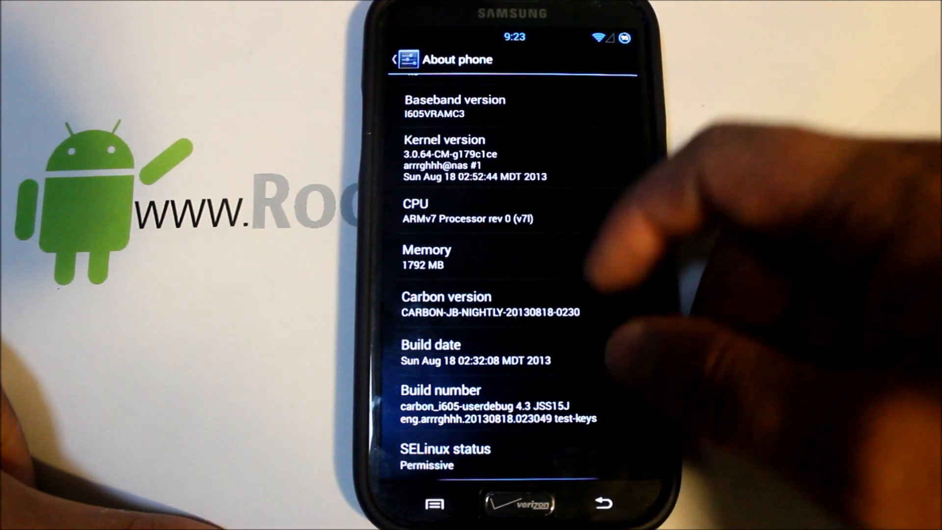
Leave About phone so the notification shade can be pulled down to the quick settings tiles
left_click(394, 58)
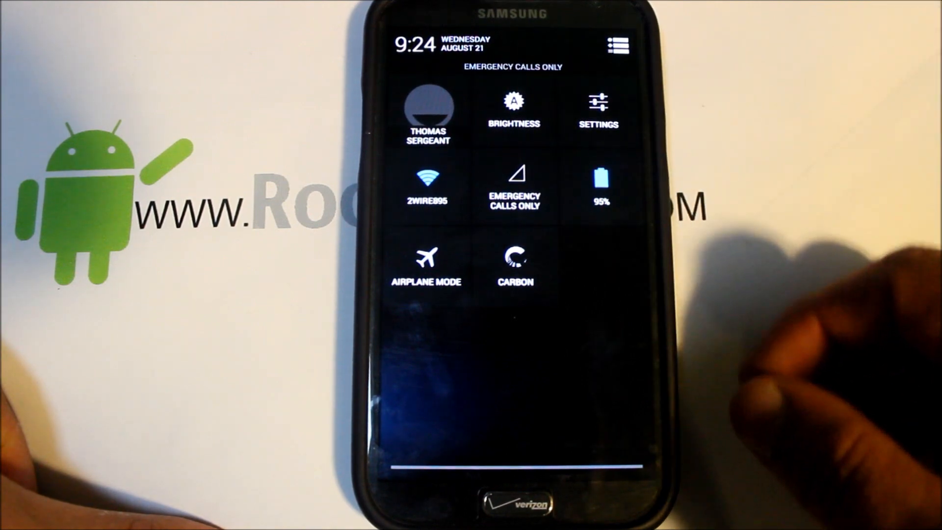
Open Settings from the quick settings tile and browse past Carbon and Device to the System section
left_click(598, 108)
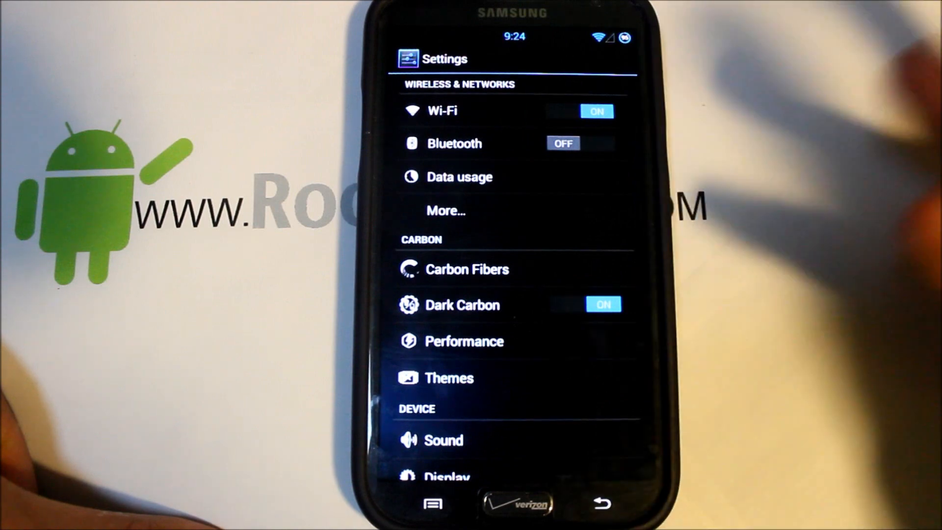
scroll("down", 3)
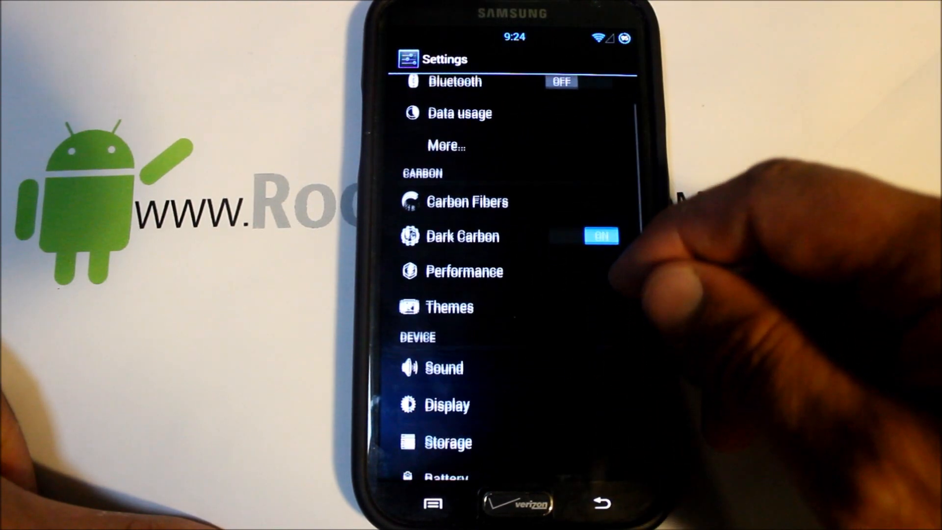
scroll("up", 3)
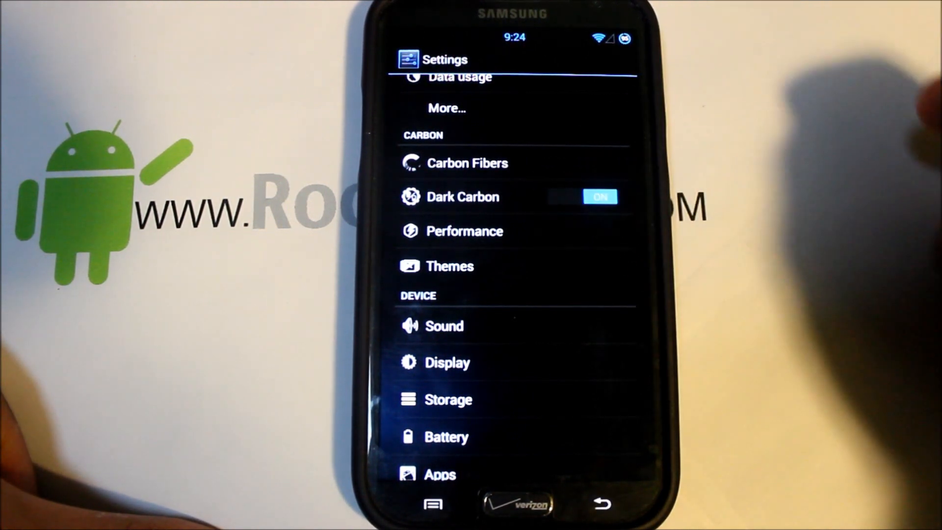
left_click(582, 196)
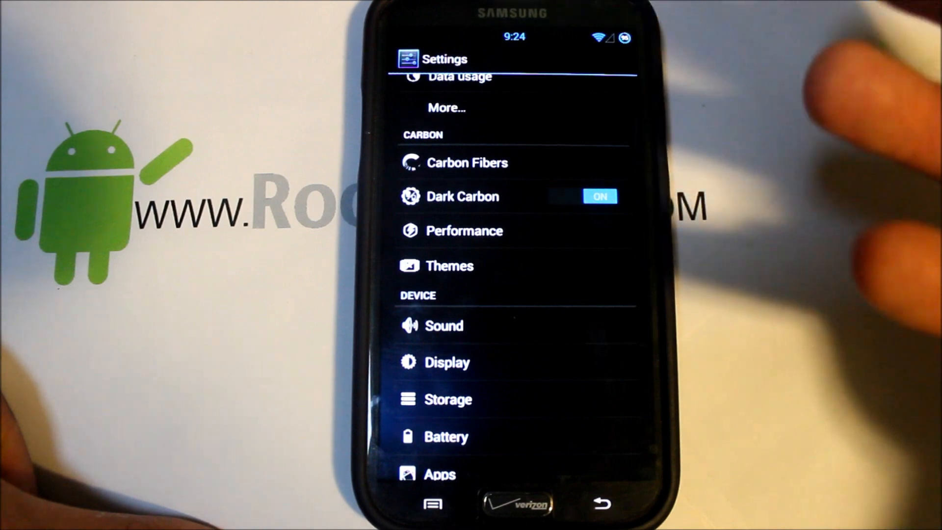
scroll("up", 3)
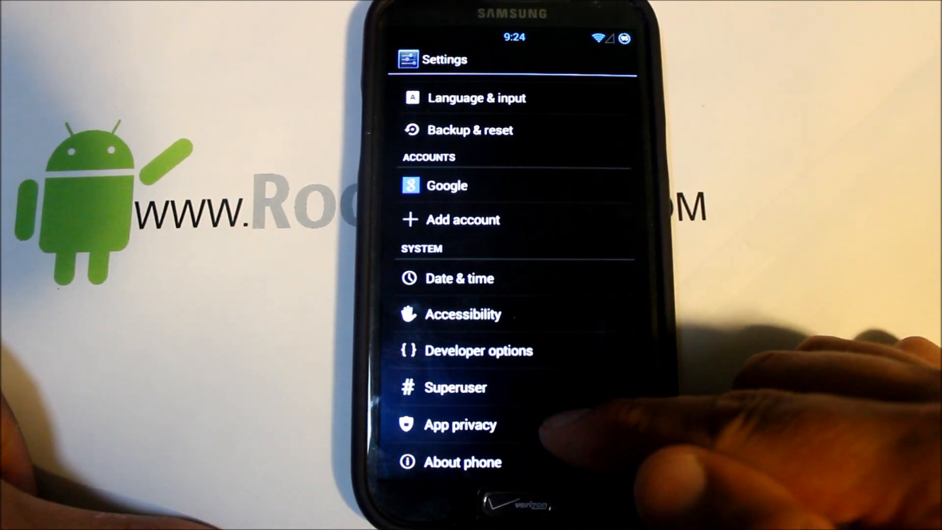
Browse App privacy operations including Torch's App ops, then return to About phone
left_click(460, 424)
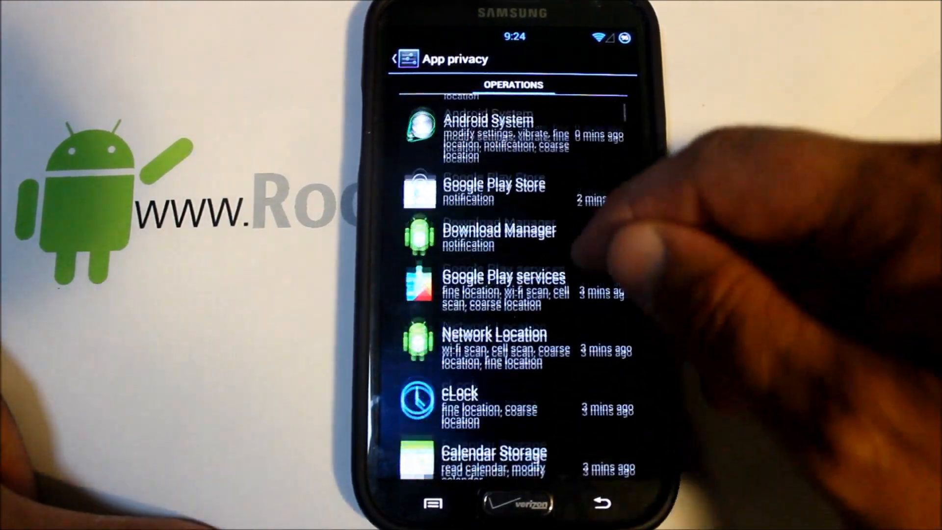
scroll("down", 3)
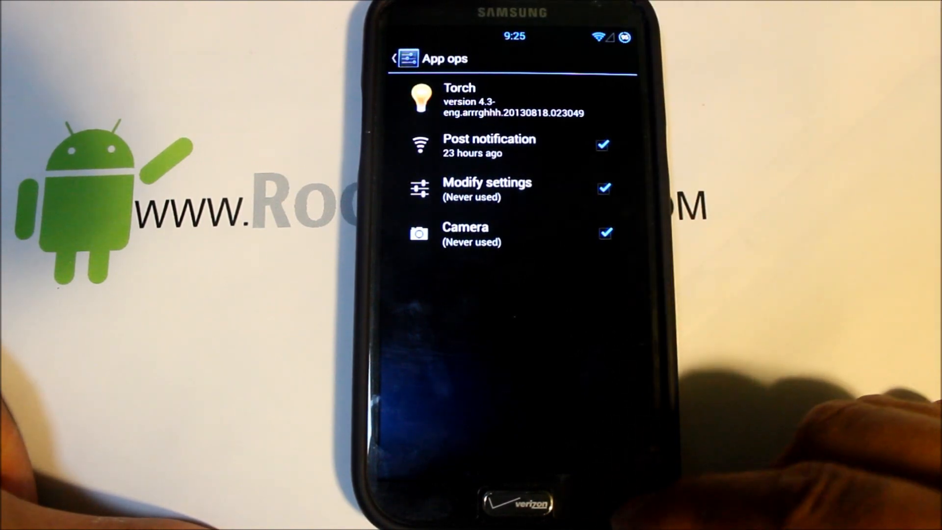
left_click(394, 58)
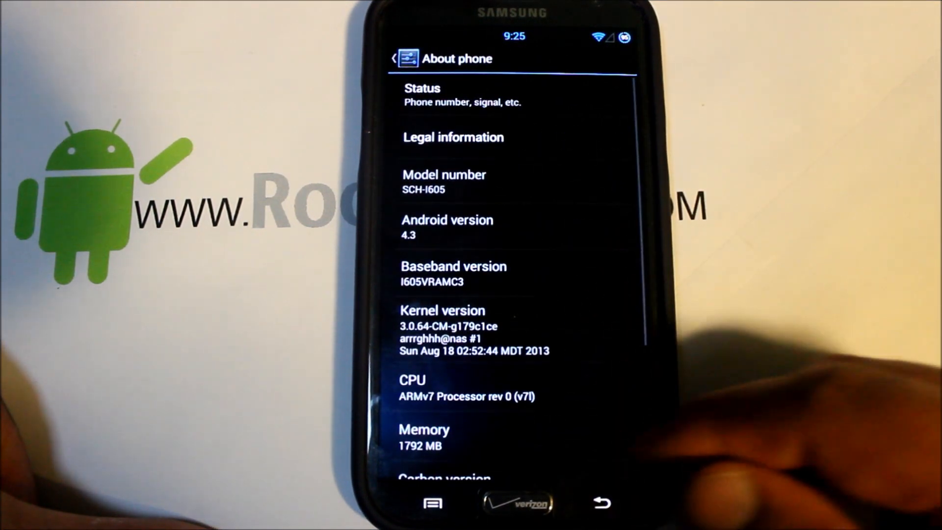
View Developer options and come back to the main Settings list
scroll("down", 3)
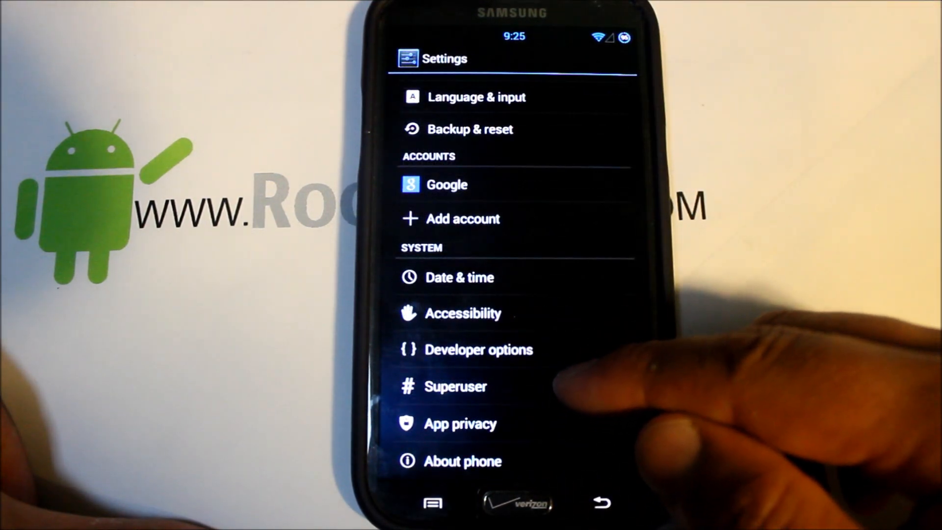
left_click(479, 350)
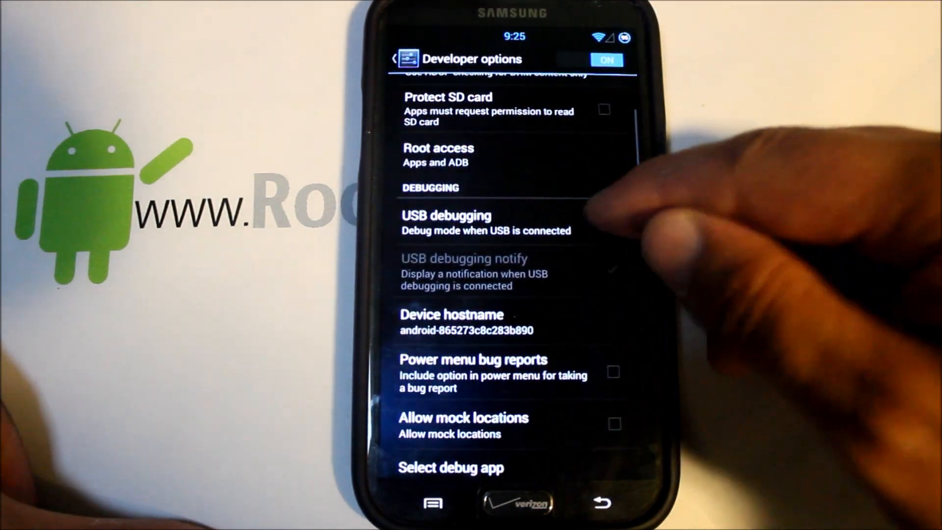
left_click(608, 221)
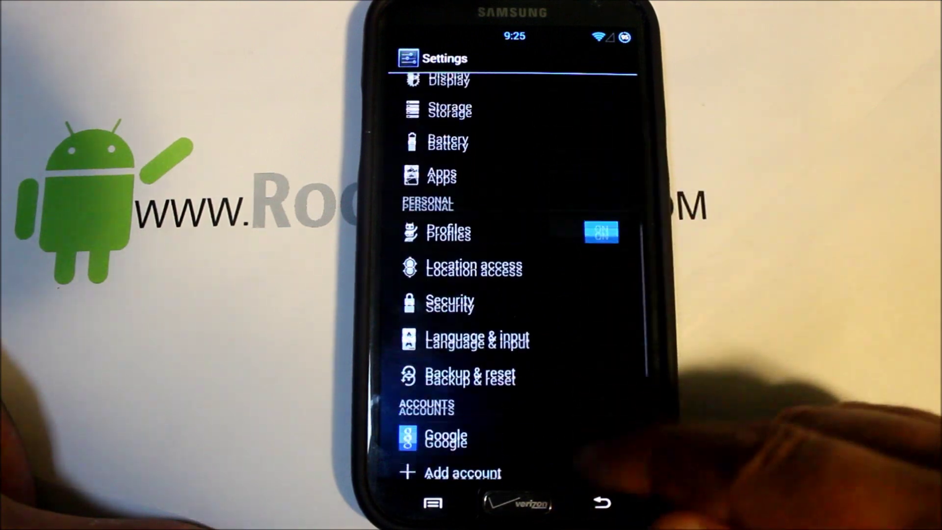
scroll("down", 3)
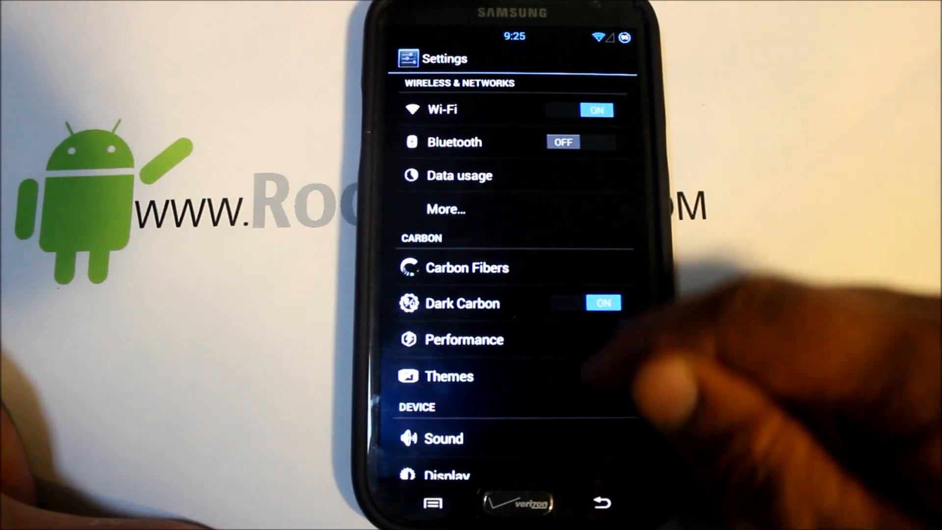
scroll("up", 3)
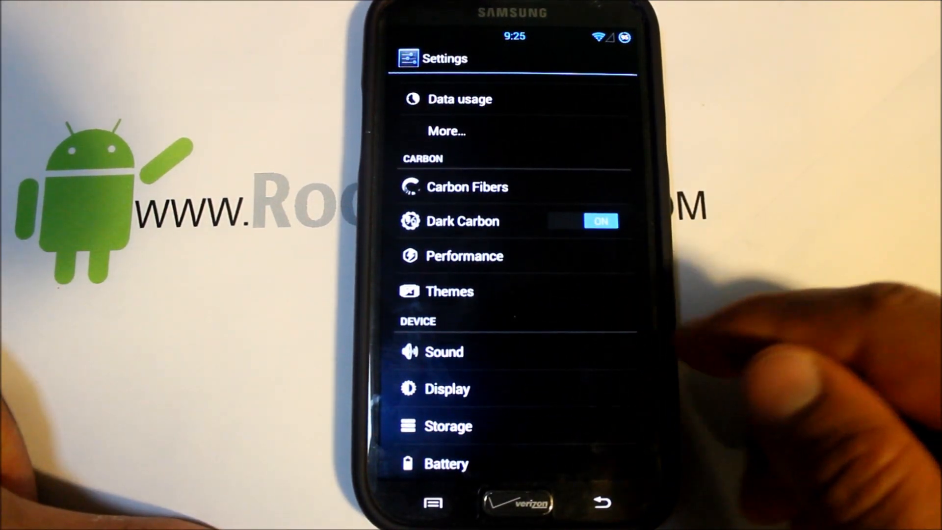
left_click(450, 292)
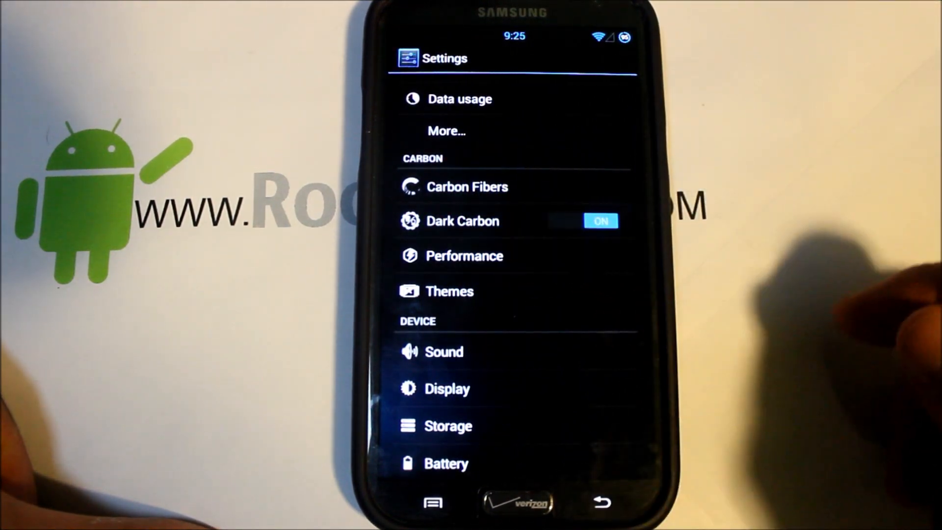
View the Performance and Processor pages with CPU frequency and governor, then return to Settings
left_click(464, 256)
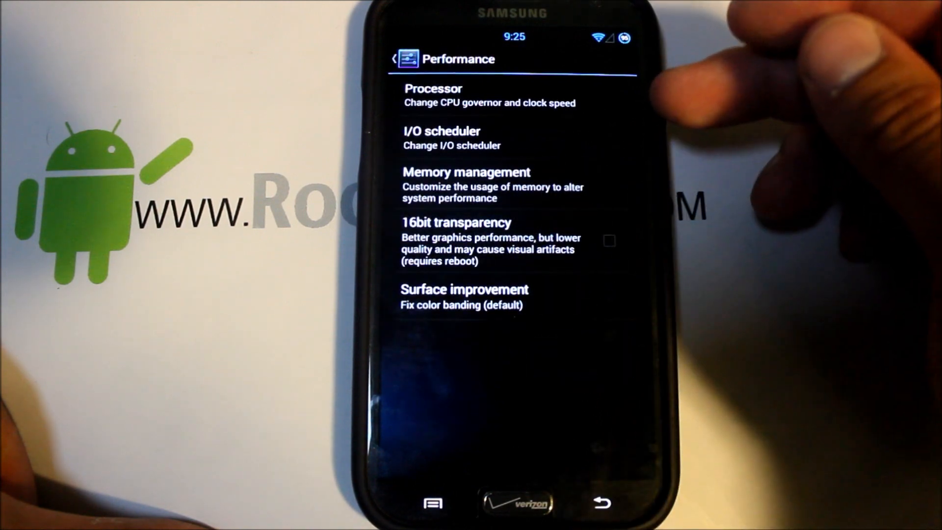
left_click(487, 95)
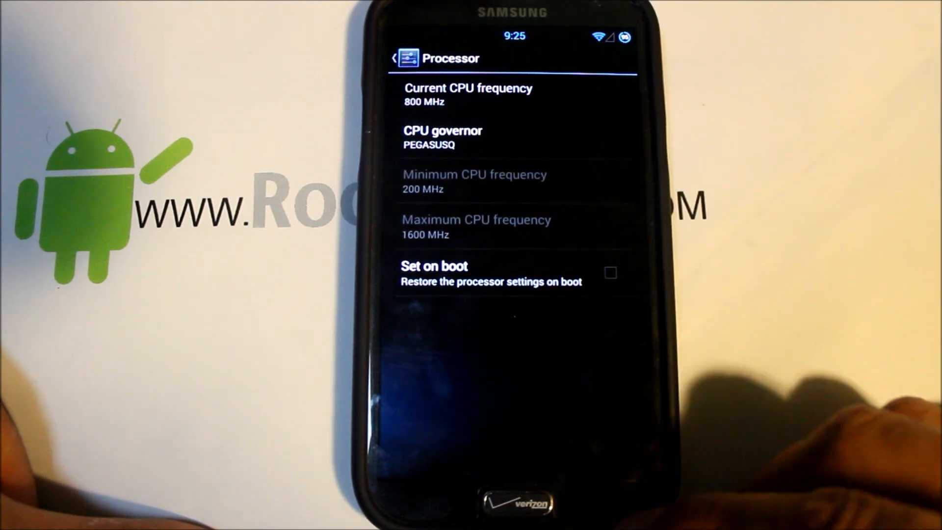
left_click(393, 58)
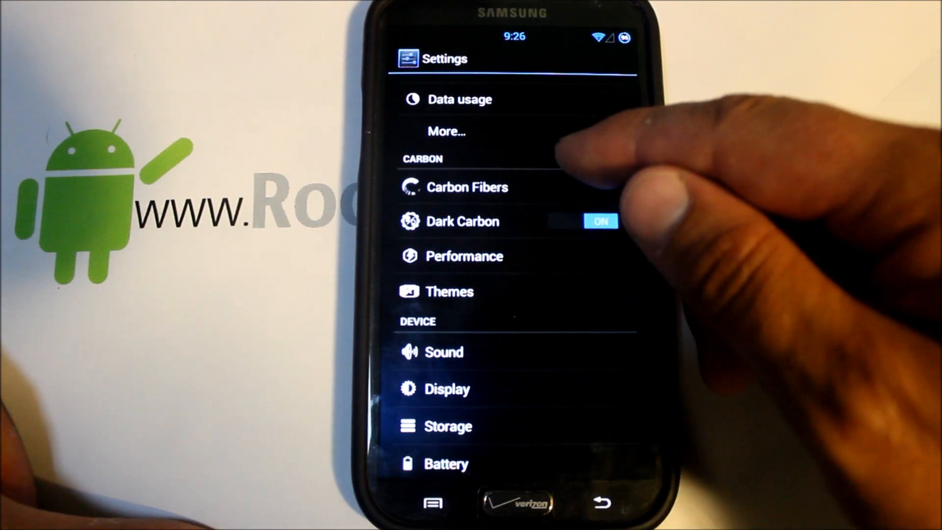
Open Carbon Fibers and browse the Statusbar toggles custom tile colour settings
left_click(467, 187)
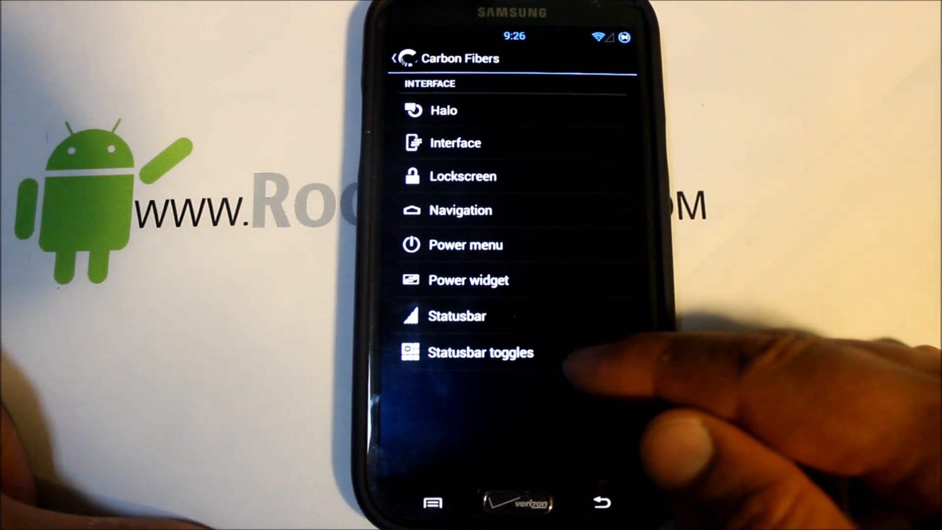
left_click(478, 353)
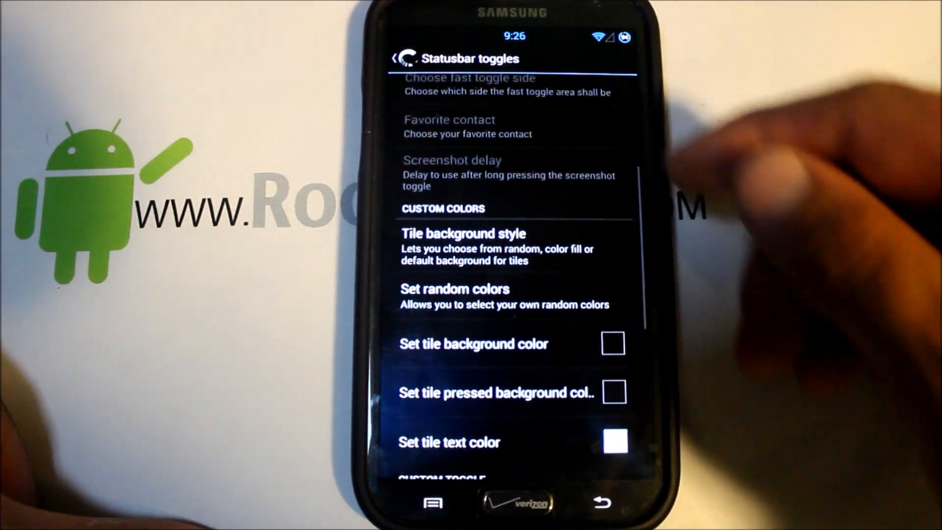
scroll("down", 3)
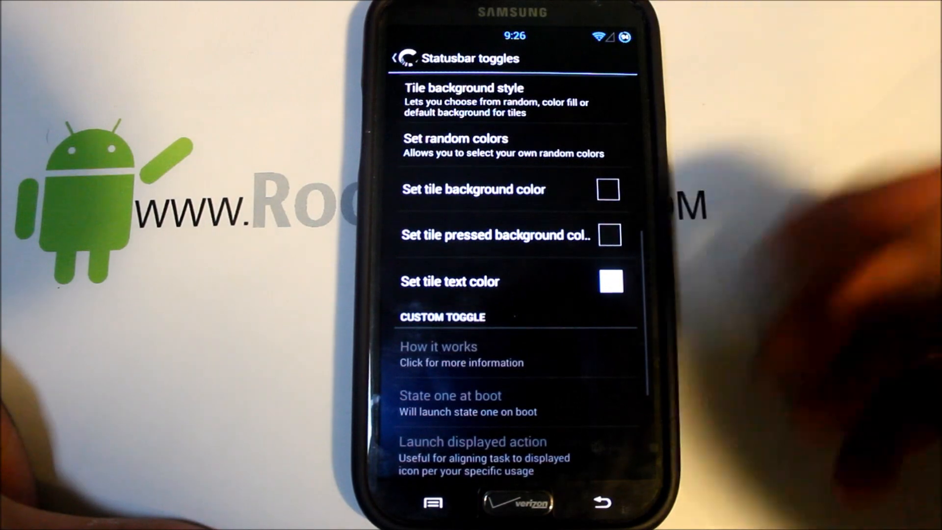
scroll("down", 3)
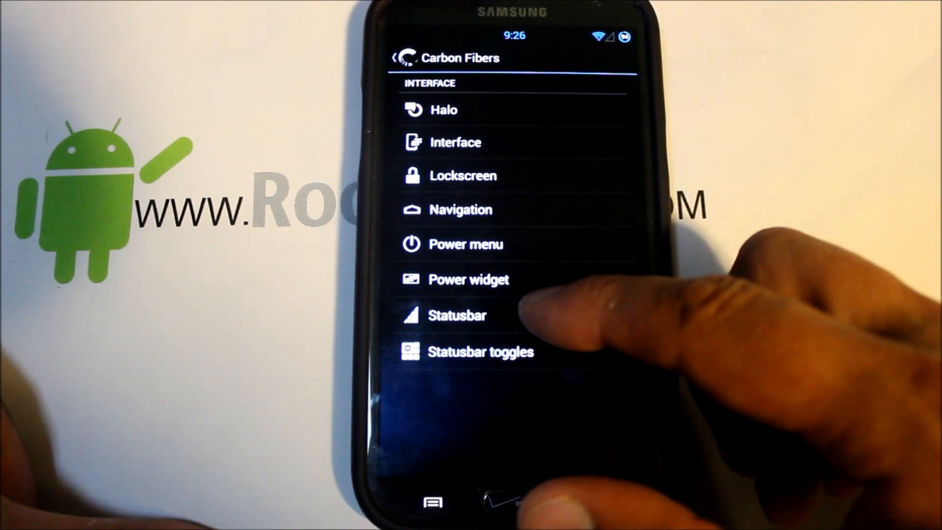
Open Statusbar > Clock and date to move the clock position from centre to right
left_click(456, 315)
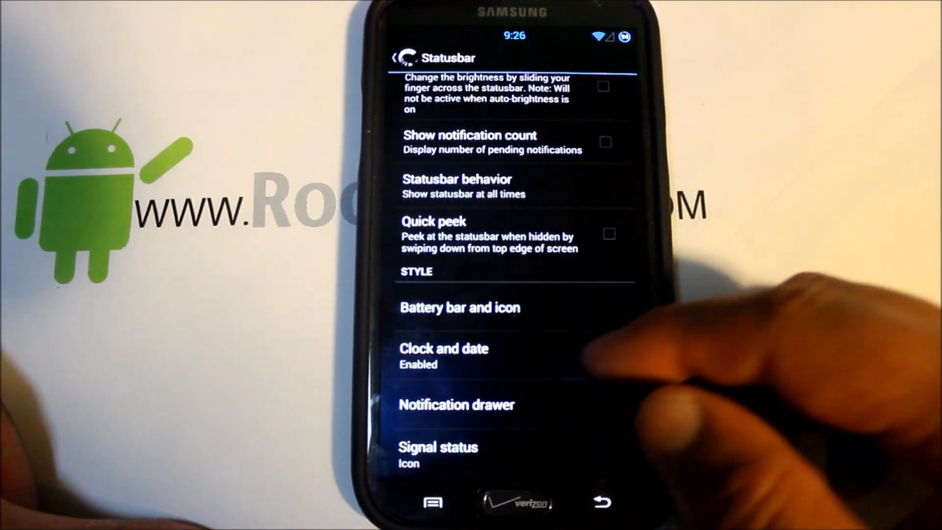
left_click(443, 348)
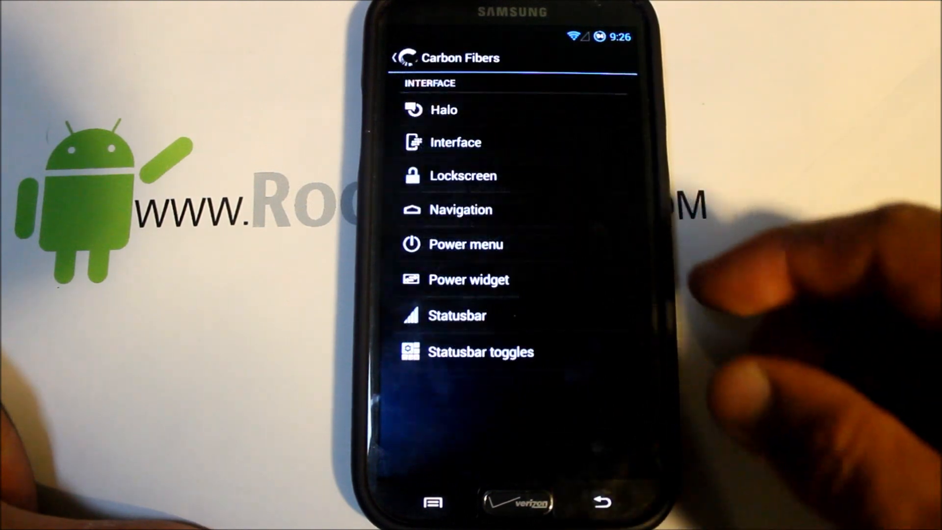
Switch Airplane mode off in the Power menu options and return to Carbon Fibers
left_click(465, 244)
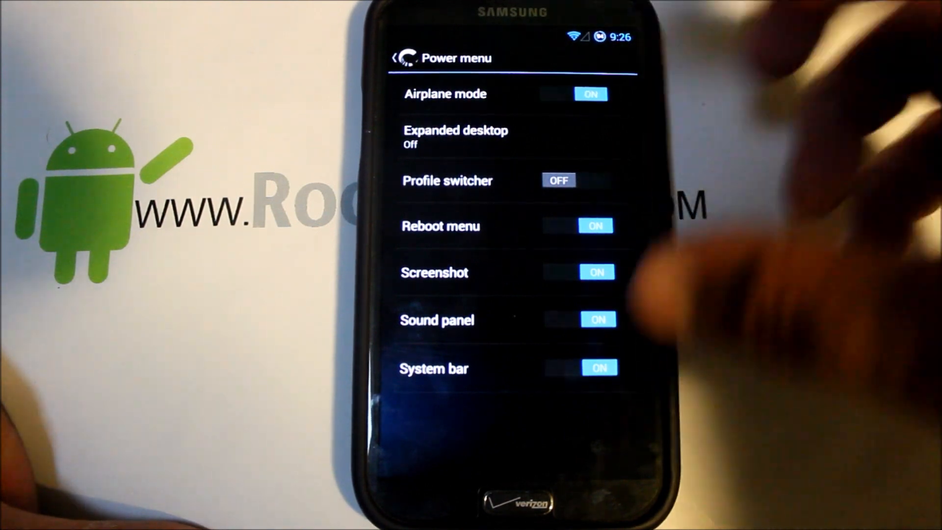
left_click(574, 94)
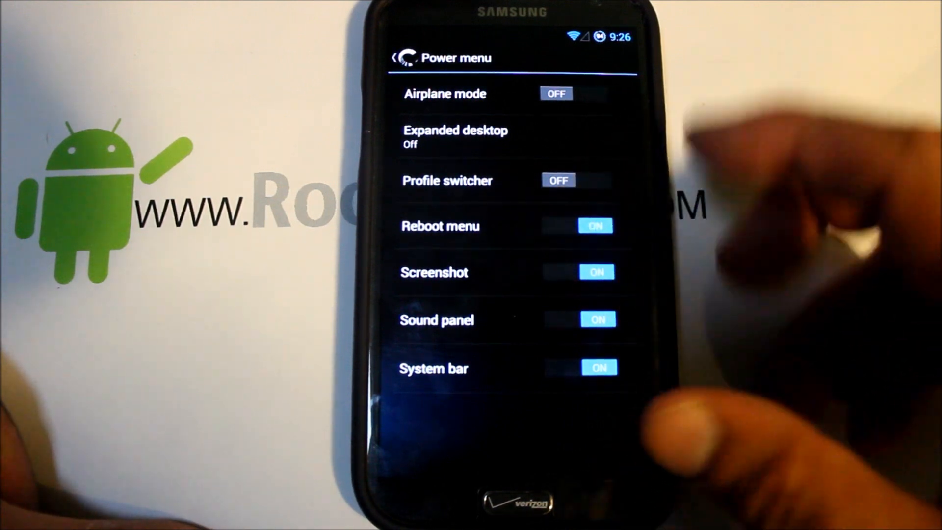
left_click(578, 319)
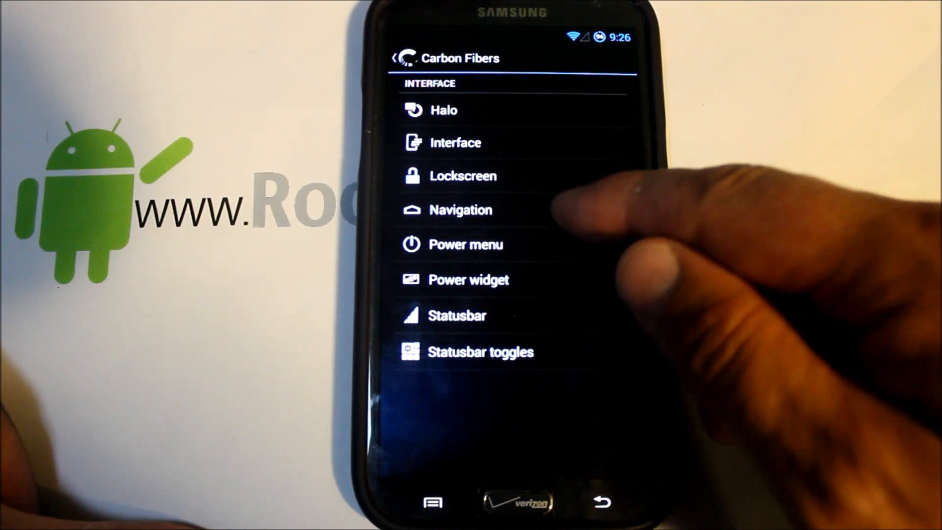
left_click(461, 210)
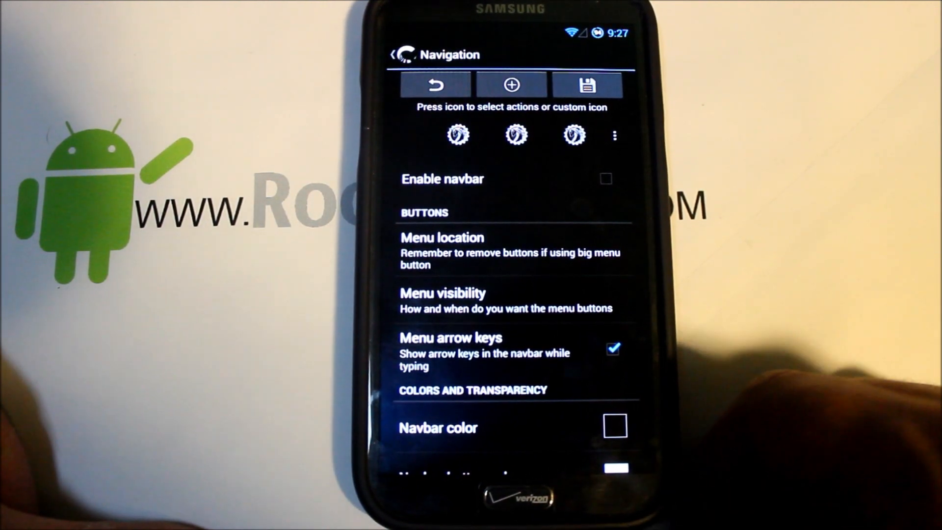
scroll("down", 3)
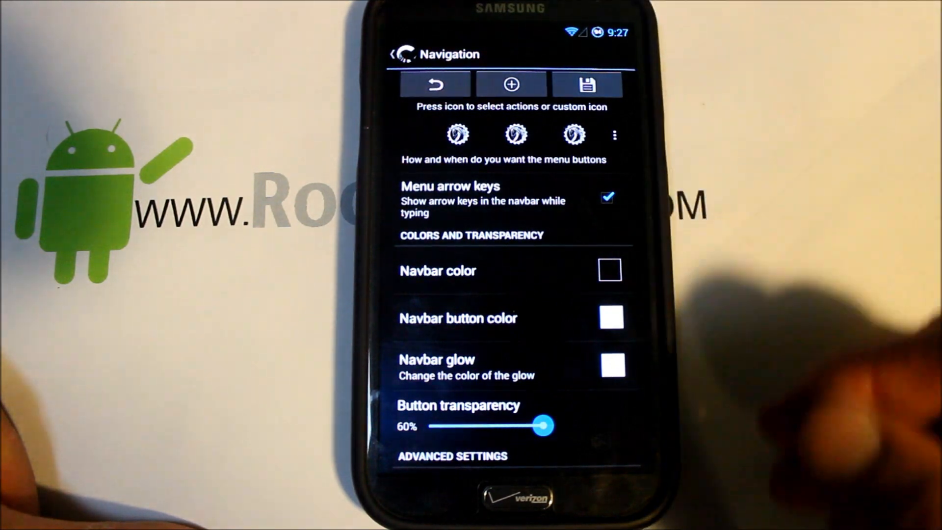
left_click(399, 54)
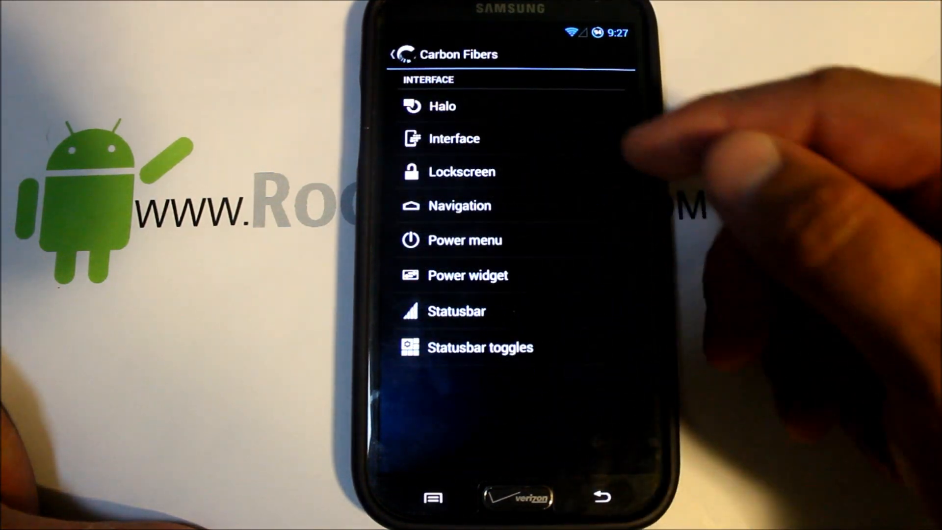
left_click(462, 170)
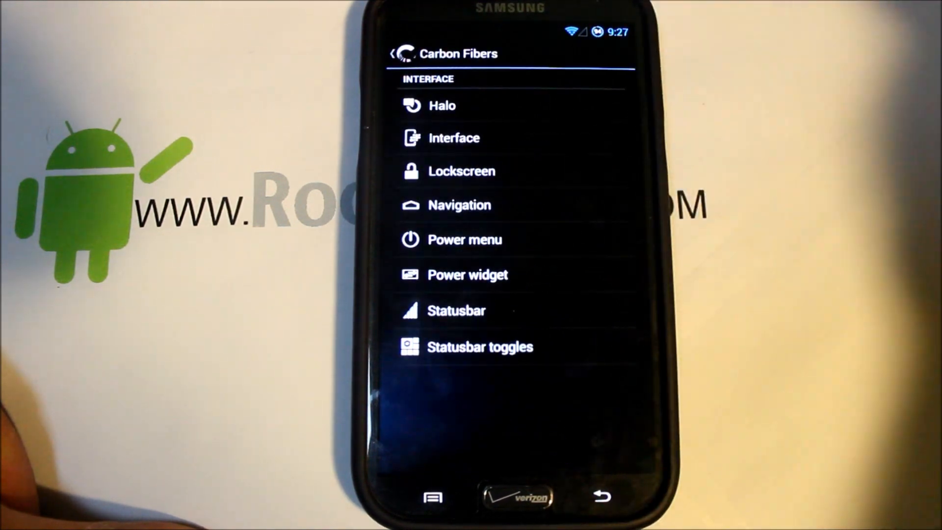
left_click(454, 137)
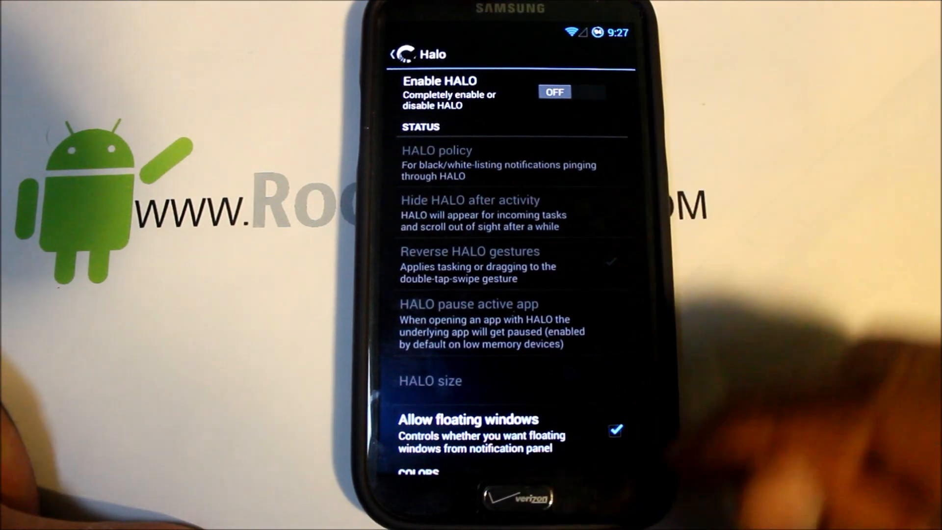
left_click(402, 54)
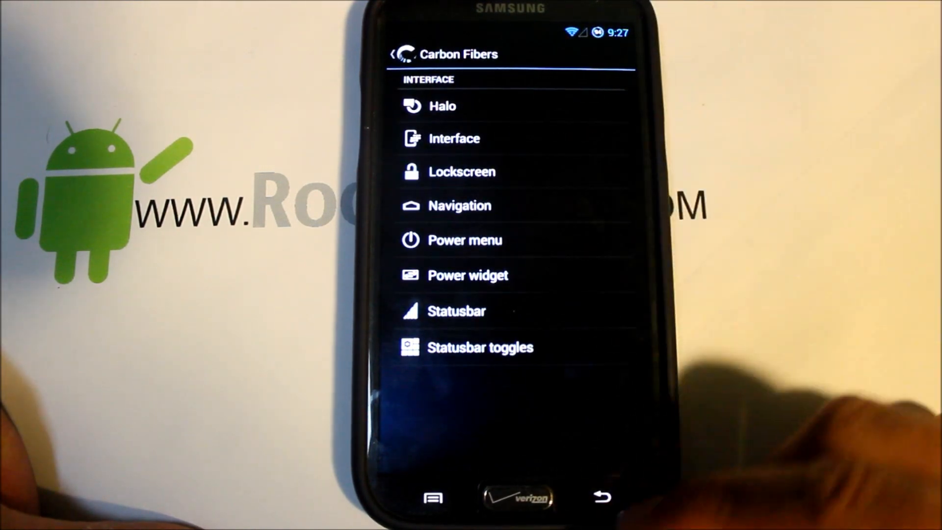
Leave Carbon Fibers for the home screen and the app drawer listing installed apps
left_click(599, 496)
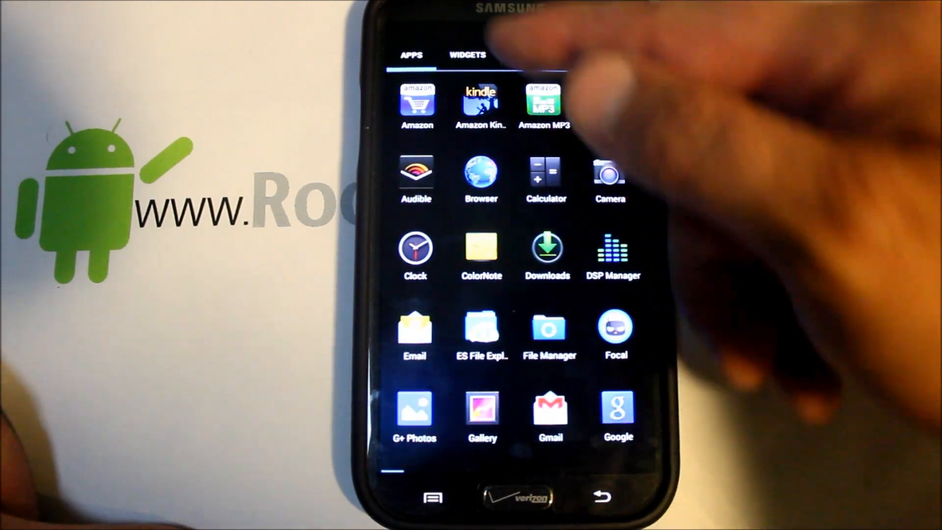
Switch the pulled-down shade to the quick settings tiles view
left_click(466, 55)
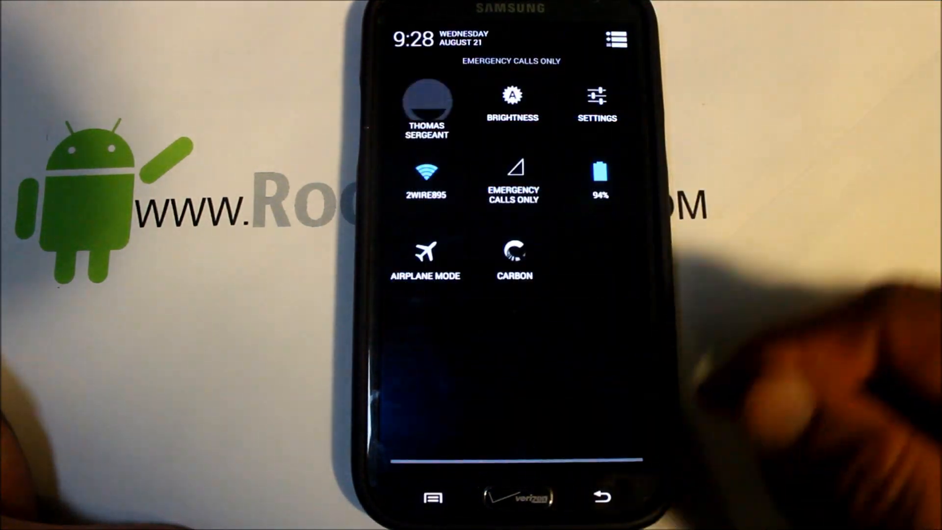
left_click(513, 255)
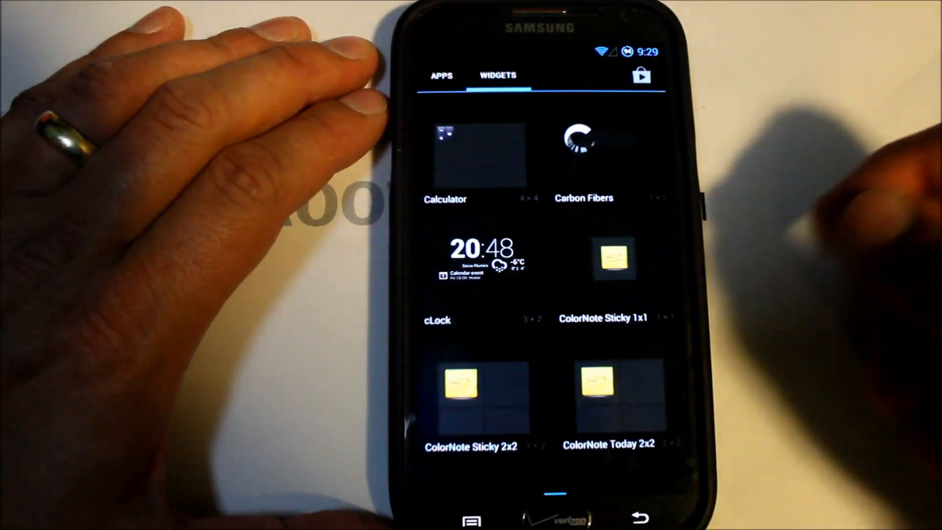
Return the app drawer to the APPS tab listing Amazon, Apollo, Browser, Calculator and more
left_click(442, 75)
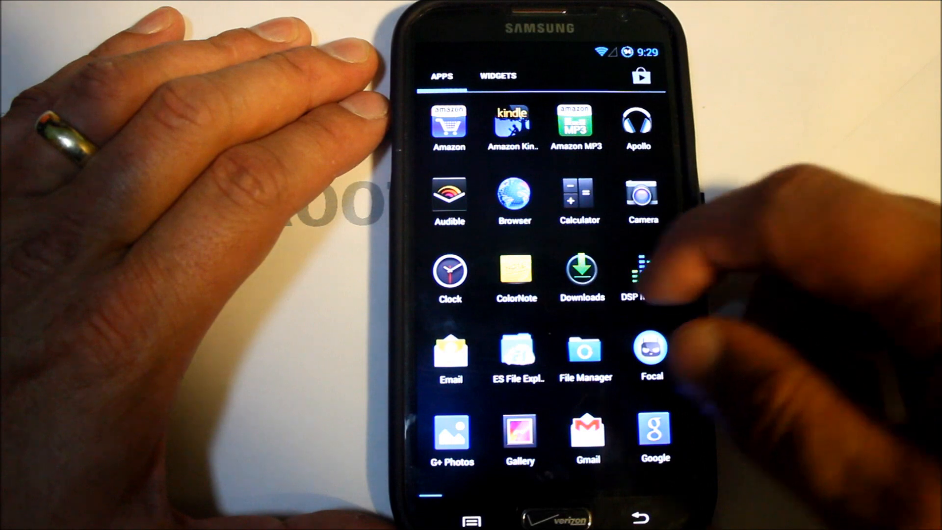